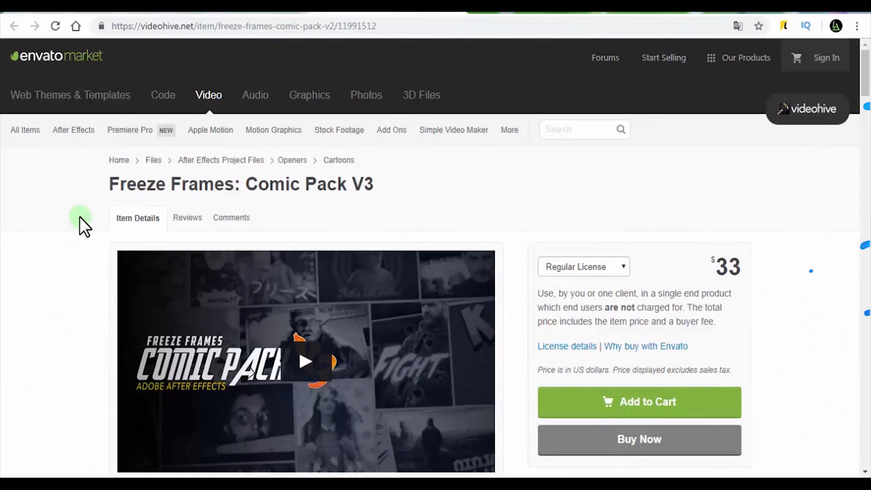
{"action": "mouse_move", "coordinate": [63, 220]}
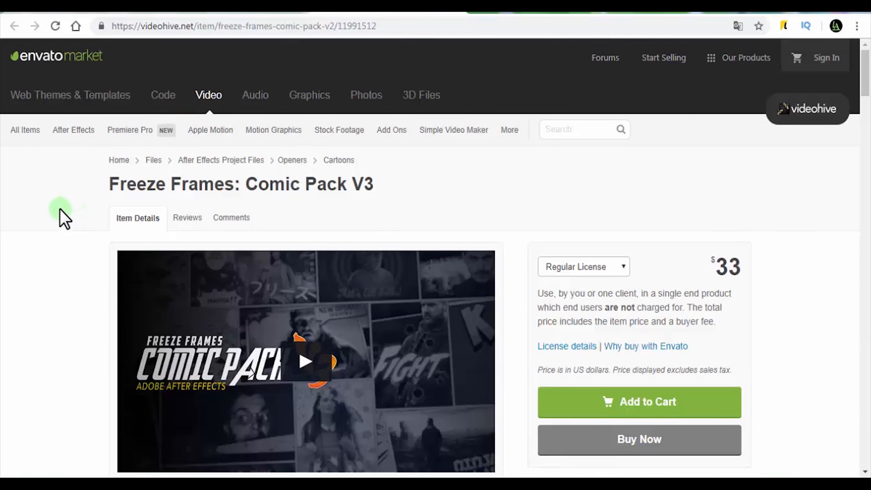
Play the pack's preview video and scroll down through the ReadMe font list
{"action": "scroll", "scroll_direction": "down", "scroll_amount": 3}
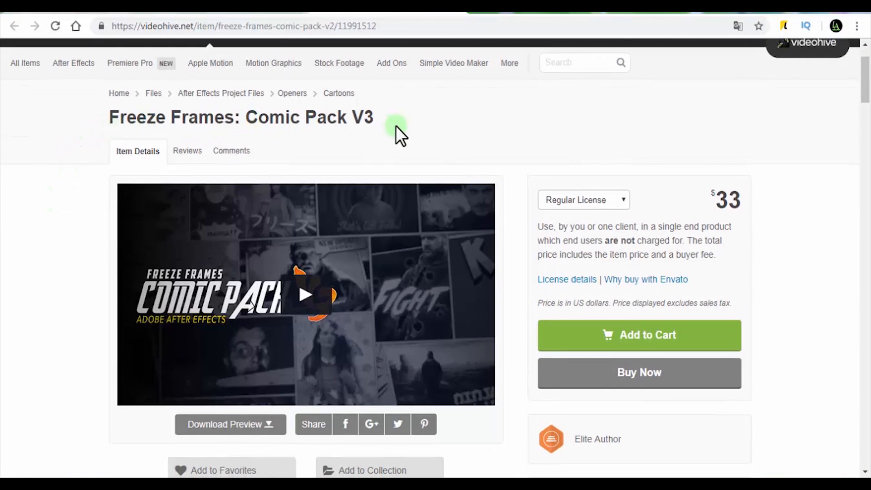
{"action": "left_click", "coordinate": [305, 295]}
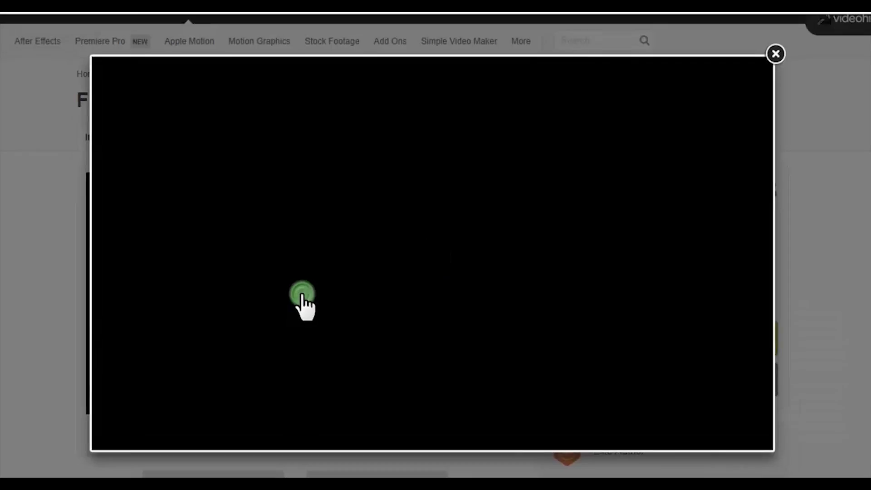
{"action": "left_click", "coordinate": [303, 294]}
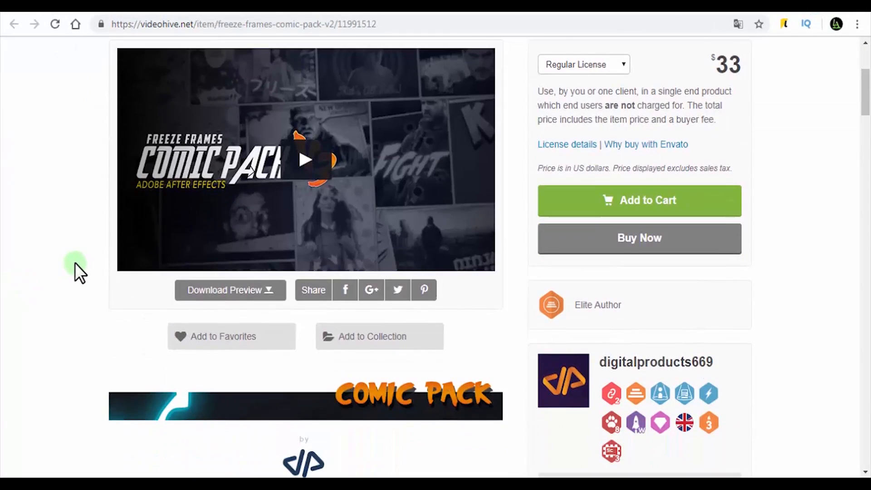
{"action": "scroll", "scroll_direction": "down", "scroll_amount": 3}
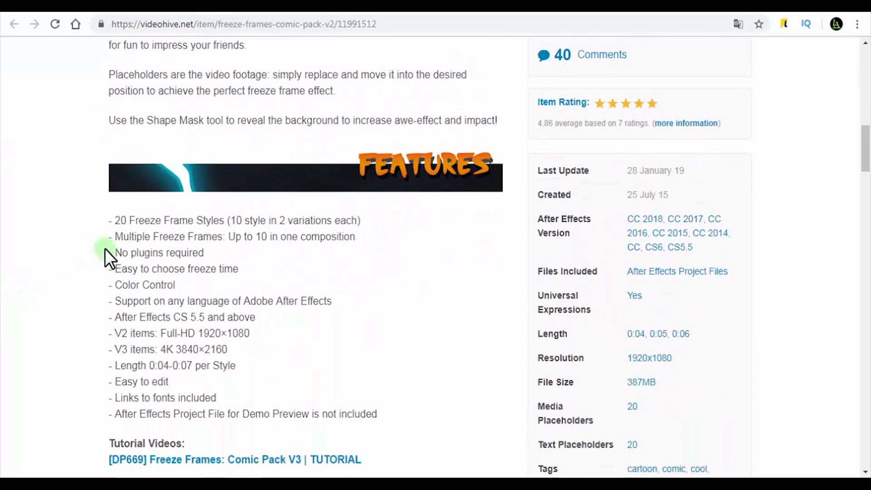
{"action": "scroll", "scroll_direction": "down", "scroll_amount": 3}
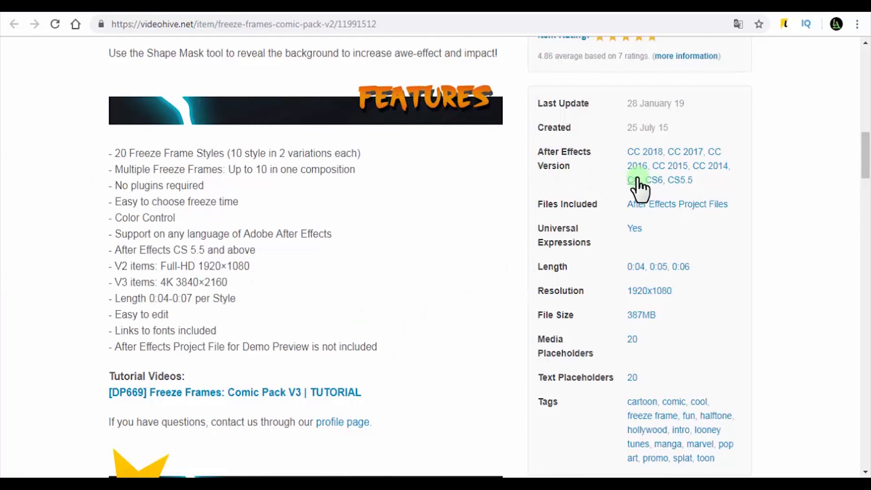
{"action": "mouse_move", "coordinate": [186, 347]}
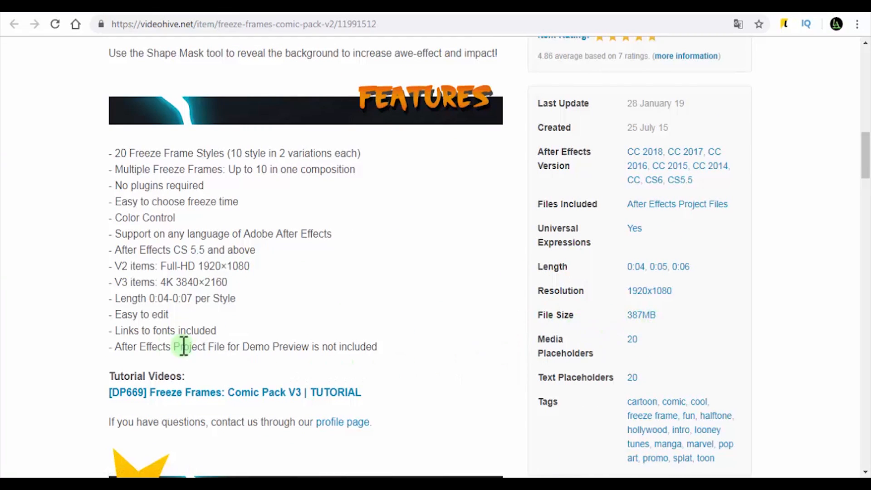
{"action": "scroll", "scroll_direction": "down", "scroll_amount": 3}
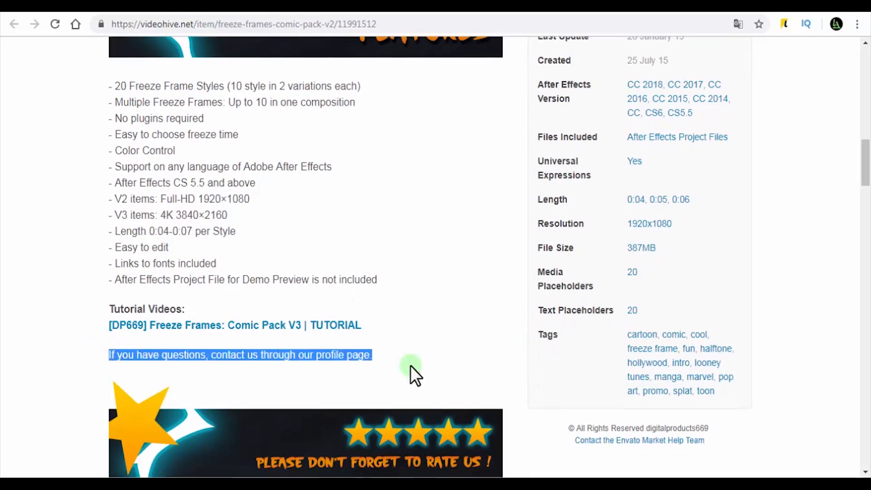
{"action": "scroll", "scroll_direction": "down", "scroll_amount": 3}
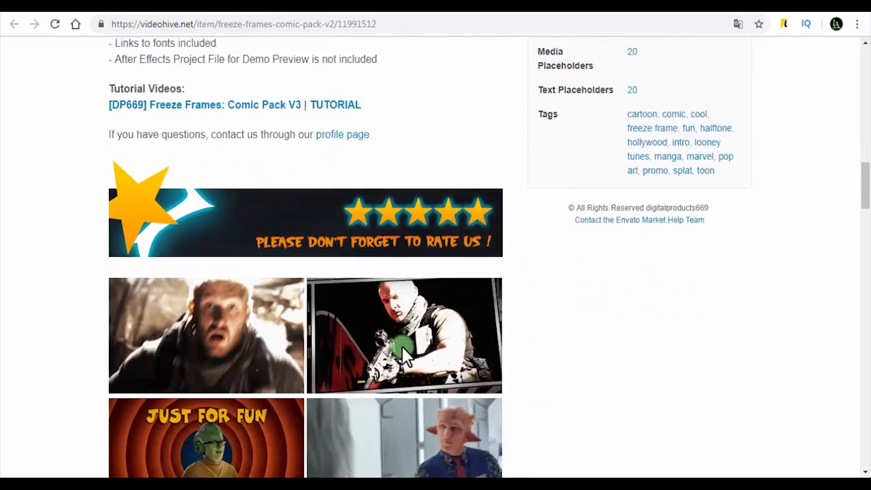
{"action": "scroll", "scroll_direction": "down", "scroll_amount": 3}
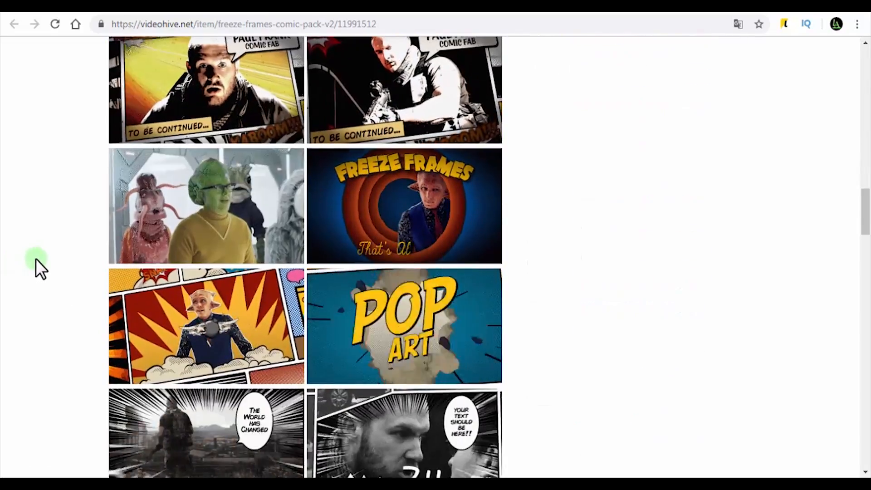
{"action": "scroll", "scroll_direction": "down", "scroll_amount": 3}
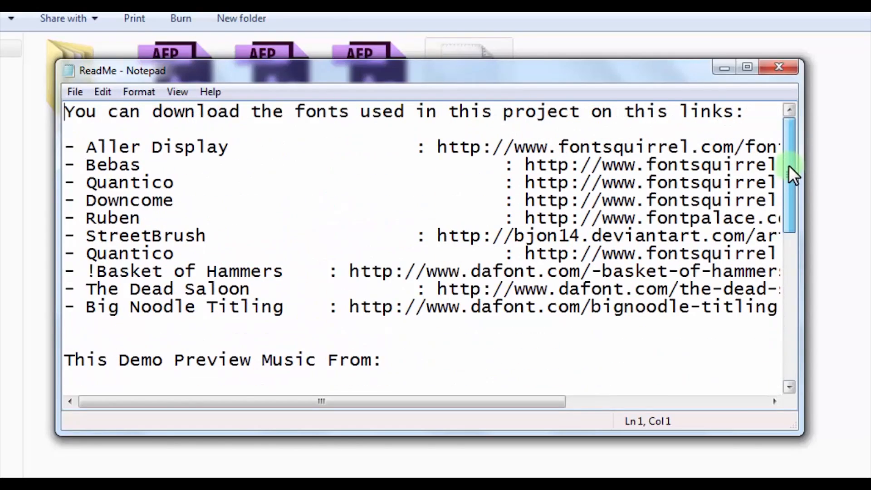
Close the ReadMe and navigate back to the Freeze Frames - Comic Pack V2.1 folder
{"action": "left_click", "coordinate": [779, 67]}
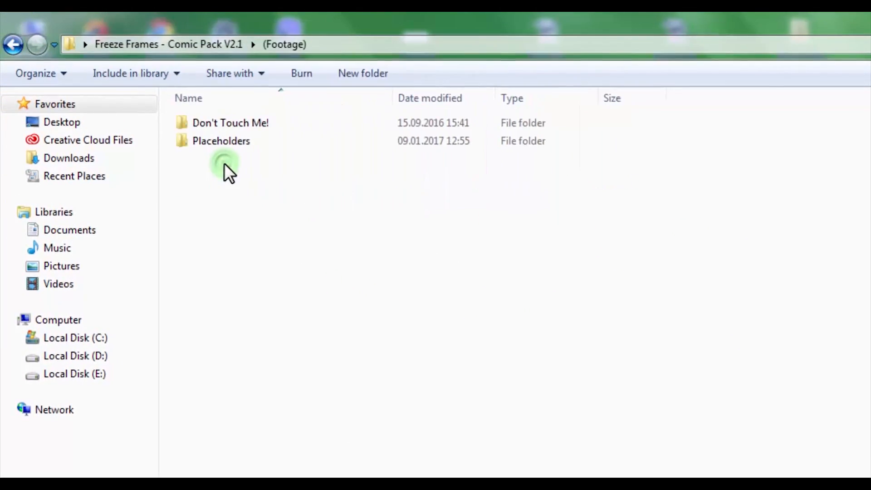
{"action": "left_click", "coordinate": [14, 45]}
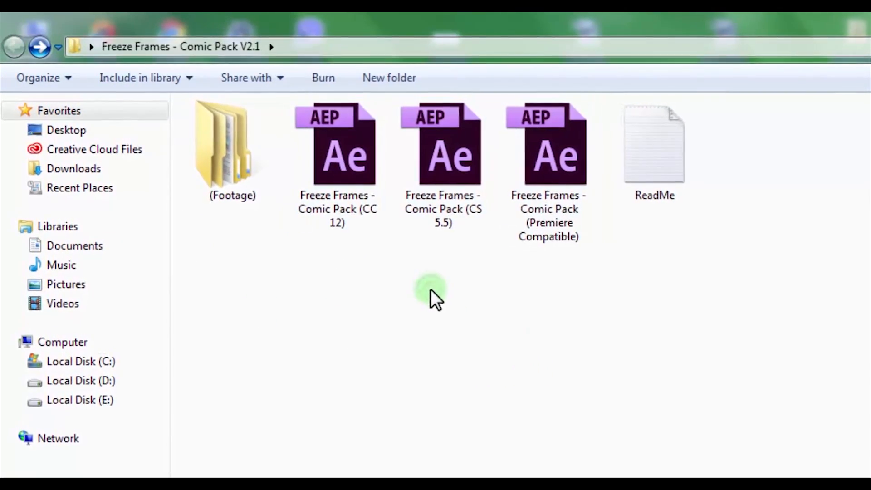
{"action": "left_click", "coordinate": [345, 150]}
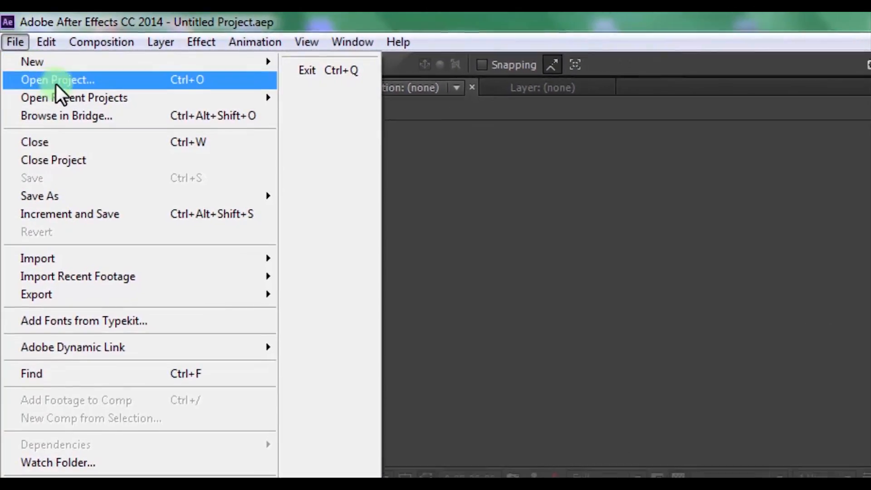
Open the Freeze Frames - Comic Pack (CC 12) project via File > Open Project
{"action": "left_click", "coordinate": [57, 80]}
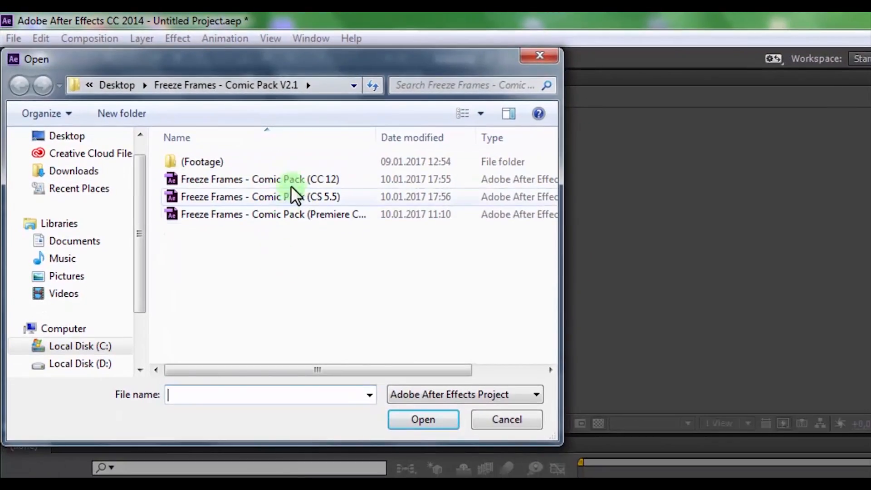
{"action": "left_click", "coordinate": [260, 178]}
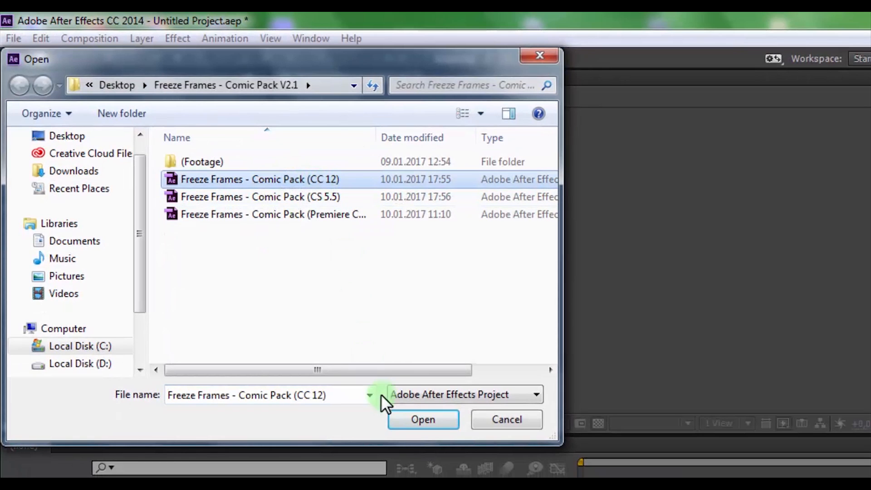
{"action": "left_click", "coordinate": [423, 419]}
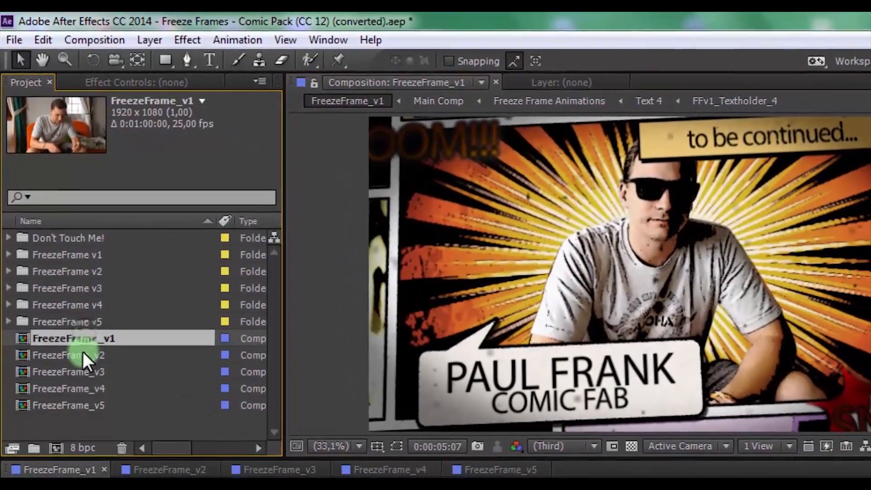
Preview the FreezeFrame comps and keep only the FreezeFrame_v3 timeline tab open
{"action": "left_click", "coordinate": [74, 363]}
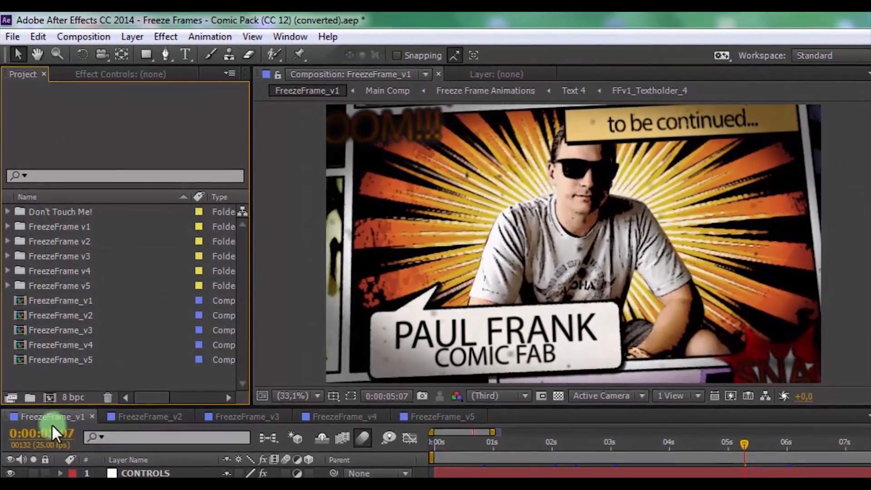
{"action": "left_click", "coordinate": [147, 409]}
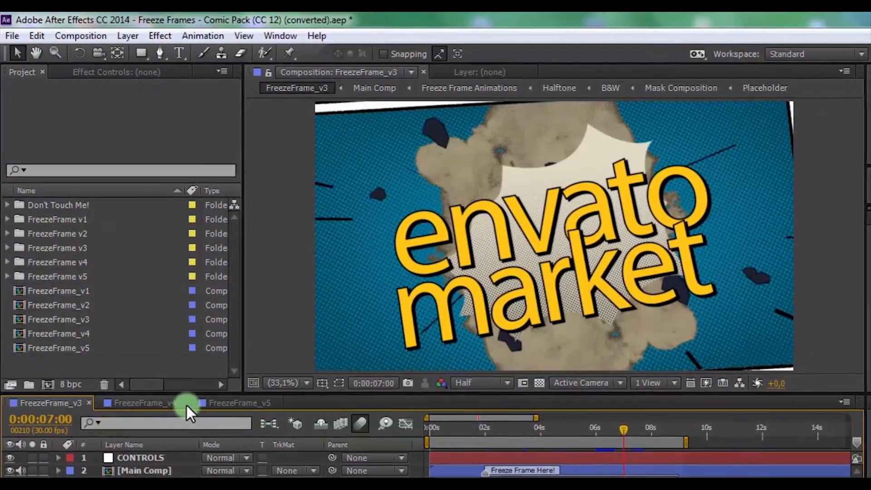
{"action": "left_click", "coordinate": [142, 397]}
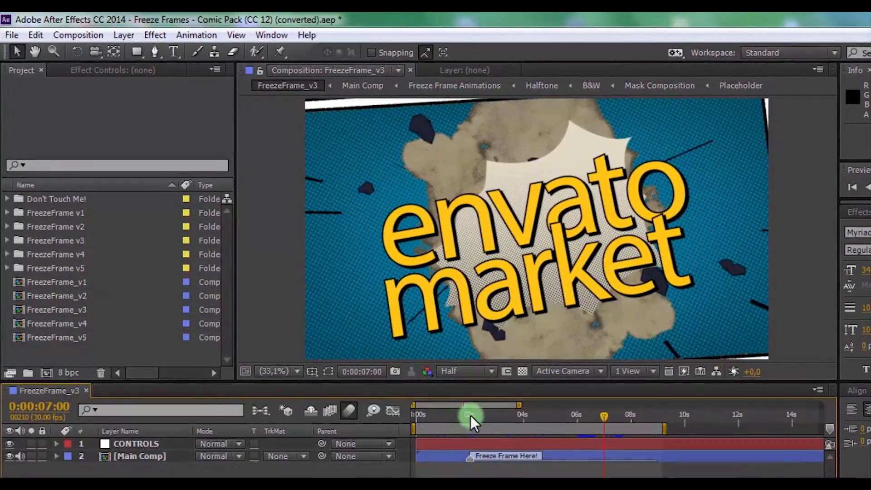
{"action": "left_click", "coordinate": [470, 415]}
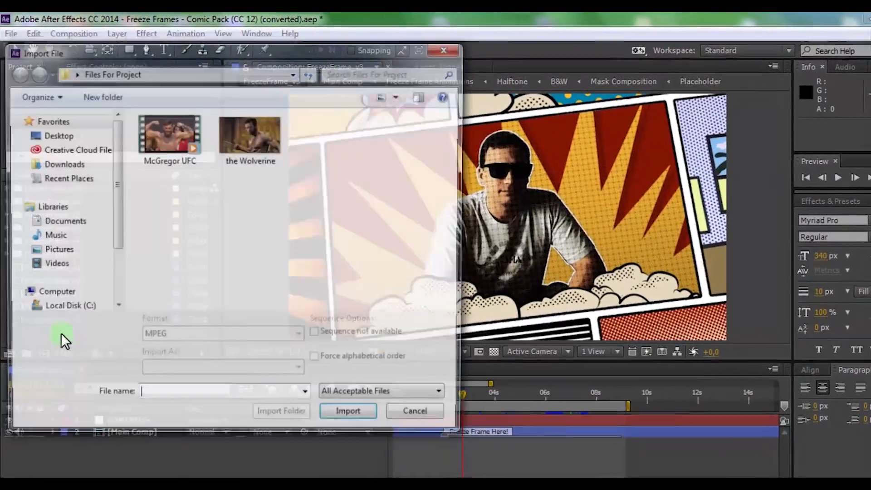
Import the McGregor UFC clip and place it inside the Placeholder composition of Main Comp
{"action": "left_click", "coordinate": [170, 134]}
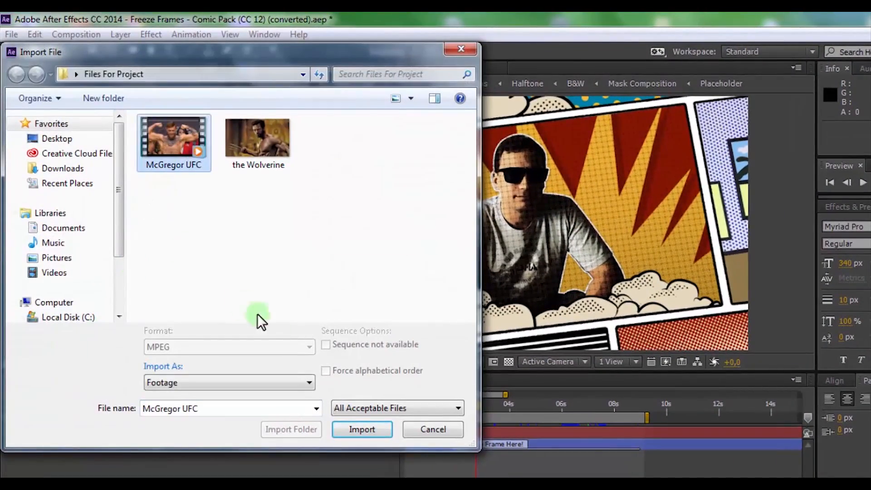
{"action": "left_click", "coordinate": [362, 430]}
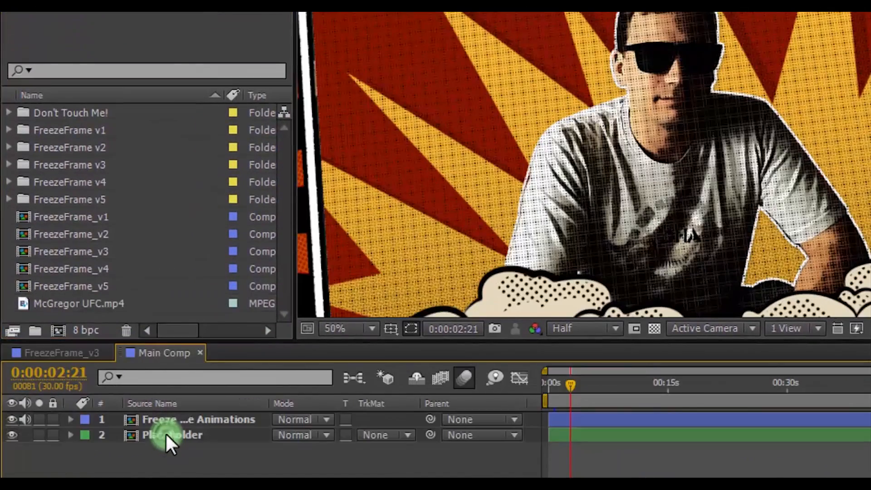
{"action": "double_click", "coordinate": [172, 435]}
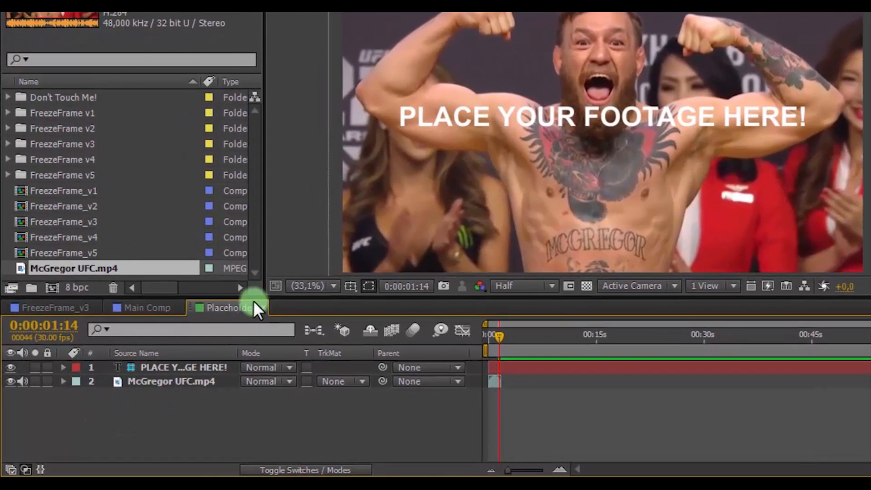
{"action": "left_click", "coordinate": [147, 308]}
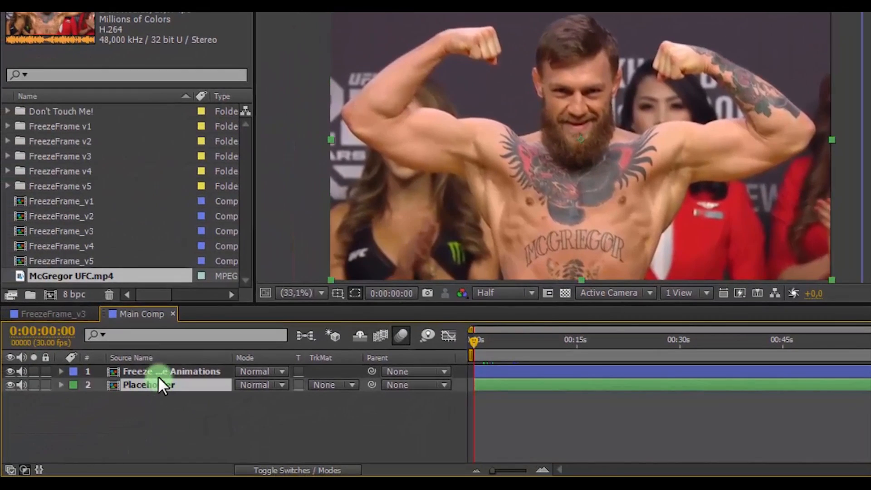
Enter Freeze Frame Animations then Mask Composition and delete the Placeholder layer's Mask 1
{"action": "double_click", "coordinate": [172, 371]}
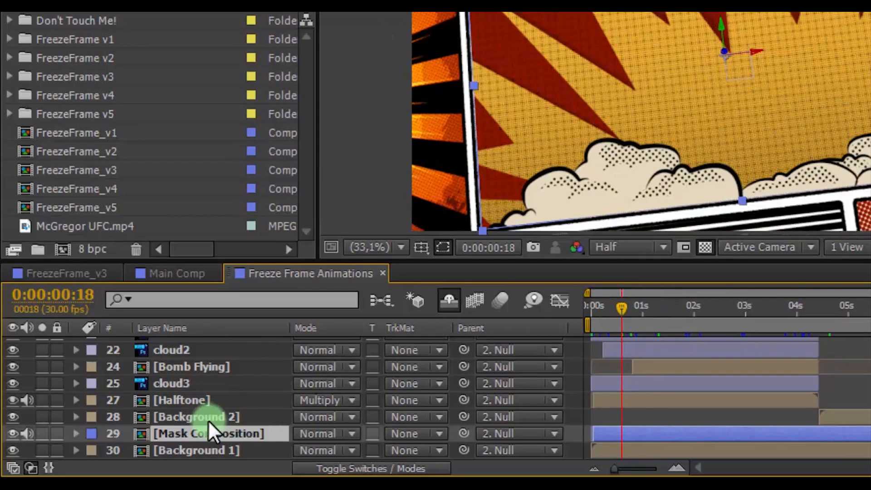
{"action": "double_click", "coordinate": [209, 433]}
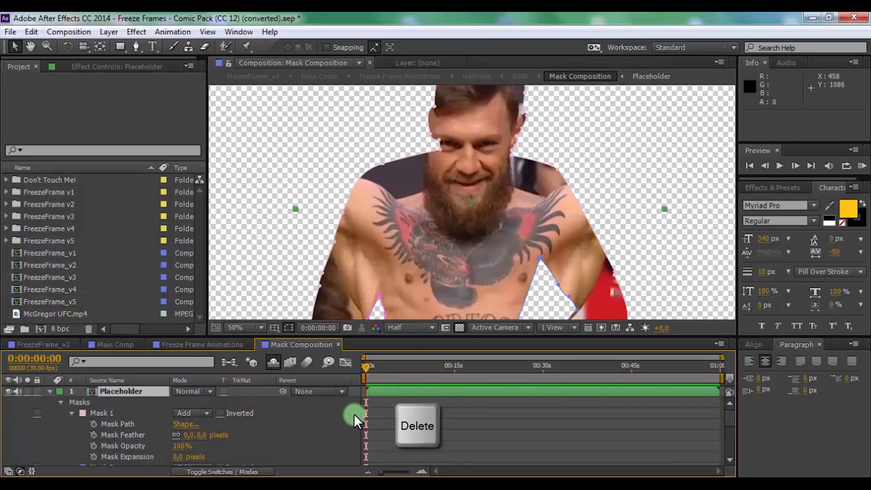
{"action": "left_click", "coordinate": [100, 413]}
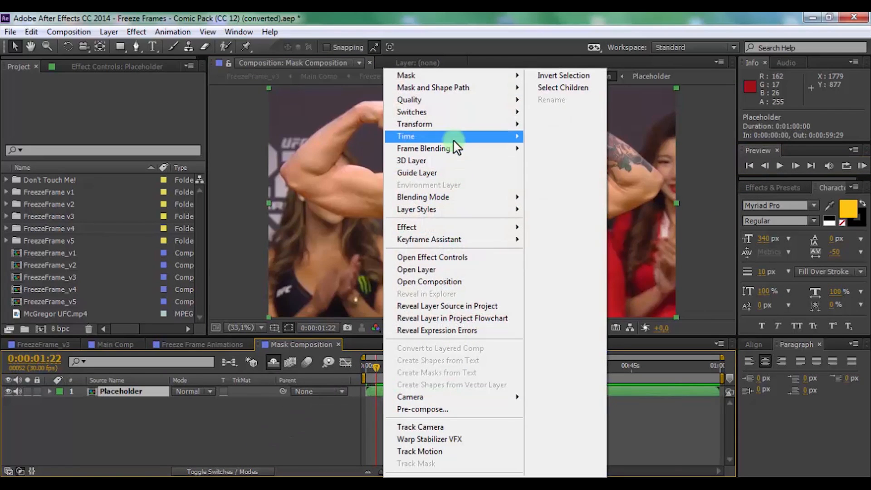
{"action": "mouse_move", "coordinate": [453, 136]}
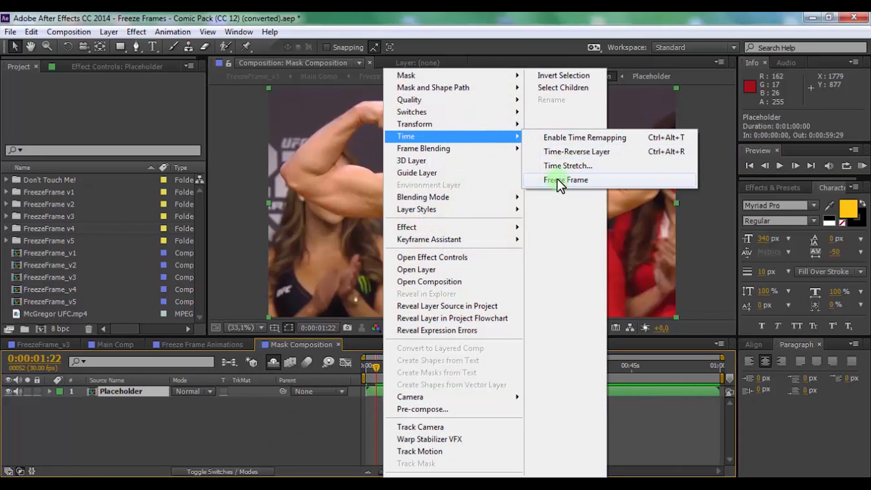
Freeze the McGregor Placeholder layer on the current frame via Time > Freeze Frame
{"action": "left_click", "coordinate": [565, 179]}
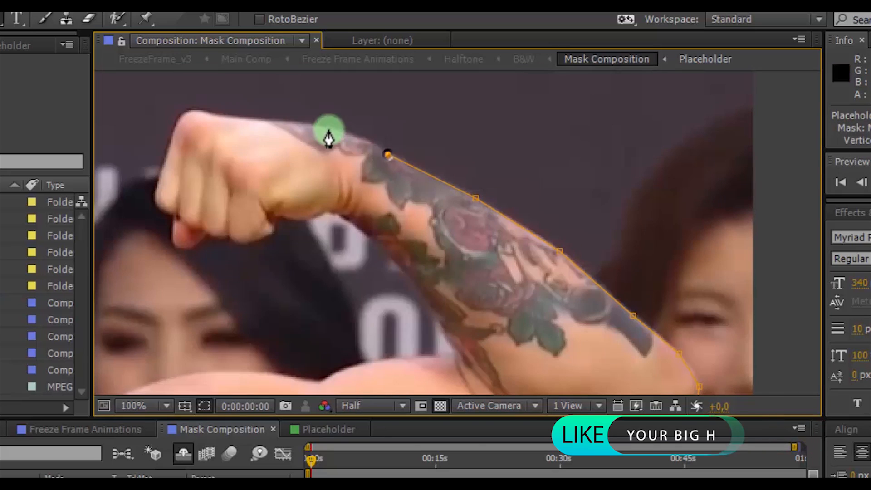
Trace a new Pen-tool mask along McGregor's raised arm and hair
{"action": "left_click_drag", "start_coordinate": [329, 133], "coordinate": [191, 118]}
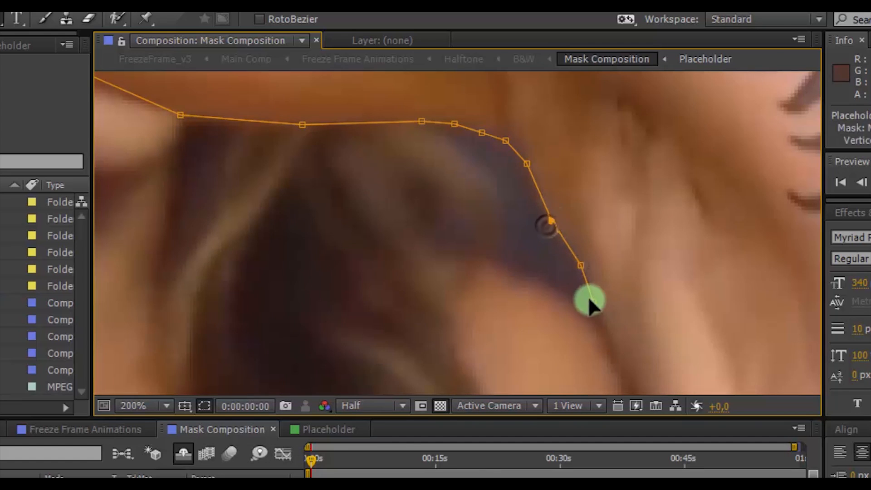
{"action": "left_click_drag", "start_coordinate": [592, 303], "coordinate": [503, 209]}
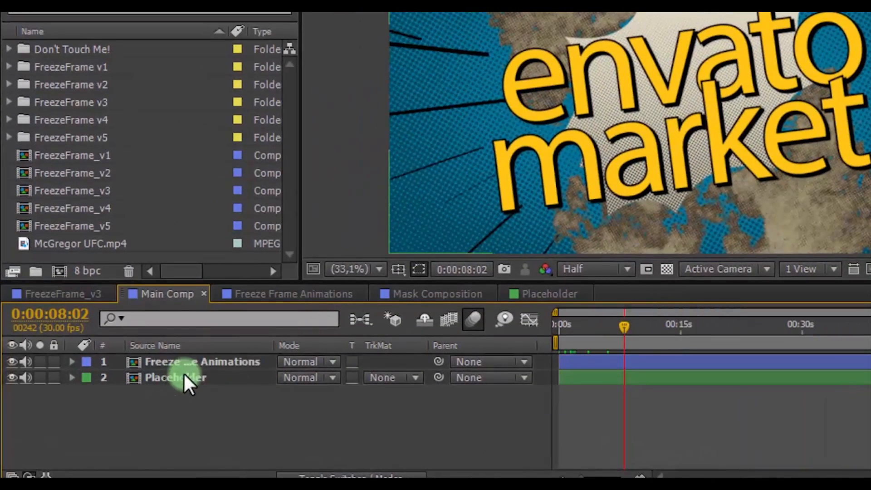
Edit the Textholder_2 text so the comic title reads Conor McGregor
{"action": "left_click", "coordinate": [294, 293]}
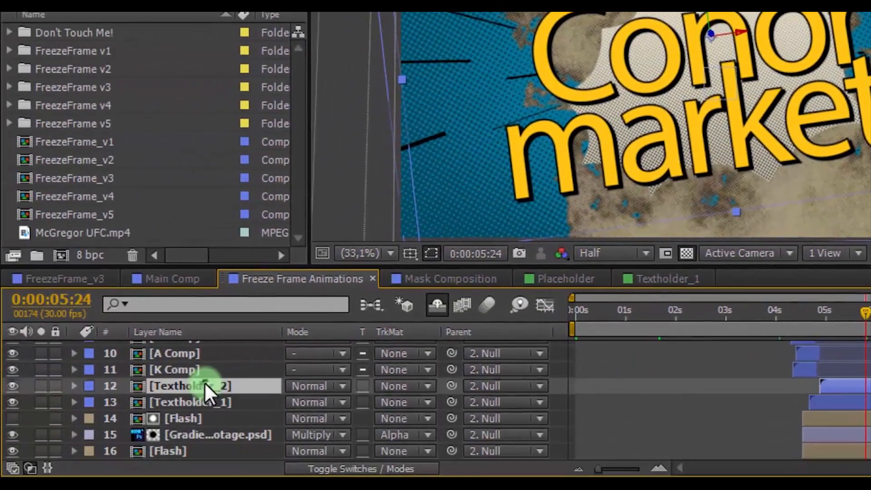
{"action": "double_click", "coordinate": [189, 385]}
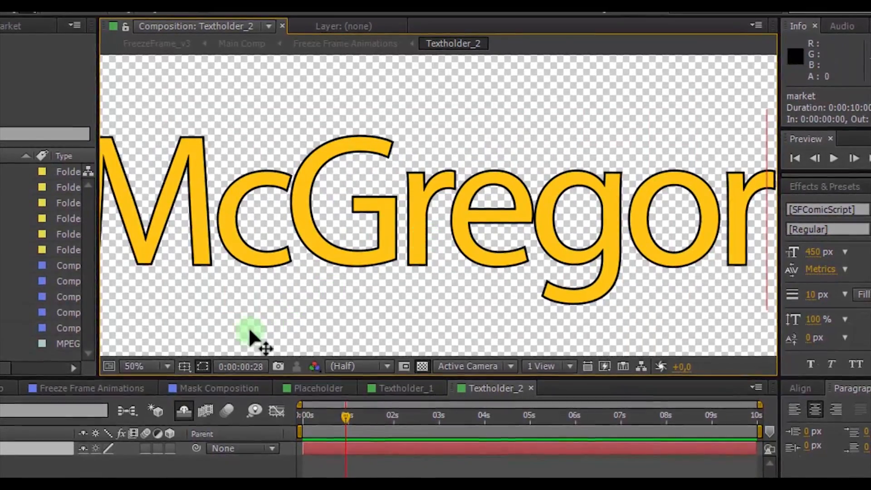
{"action": "left_click", "coordinate": [143, 363]}
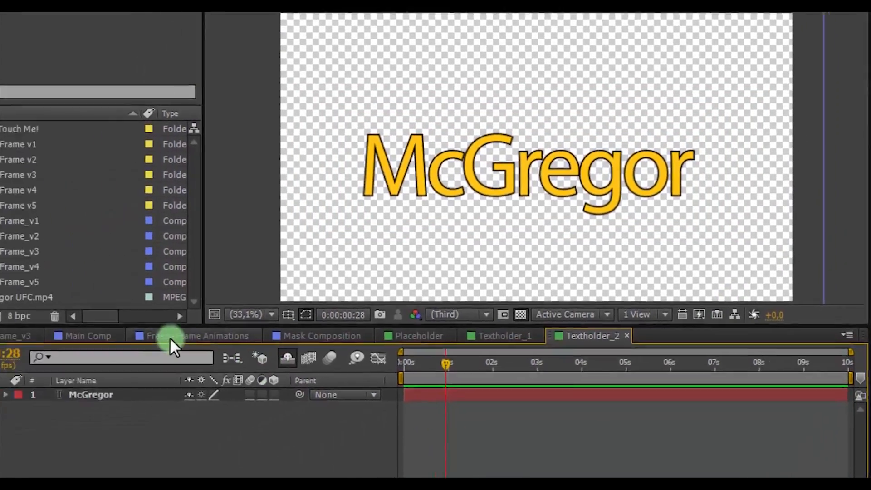
Return to Freeze Frame Animations and bring up the FreezeFrame_v1 composition
{"action": "left_click", "coordinate": [200, 336]}
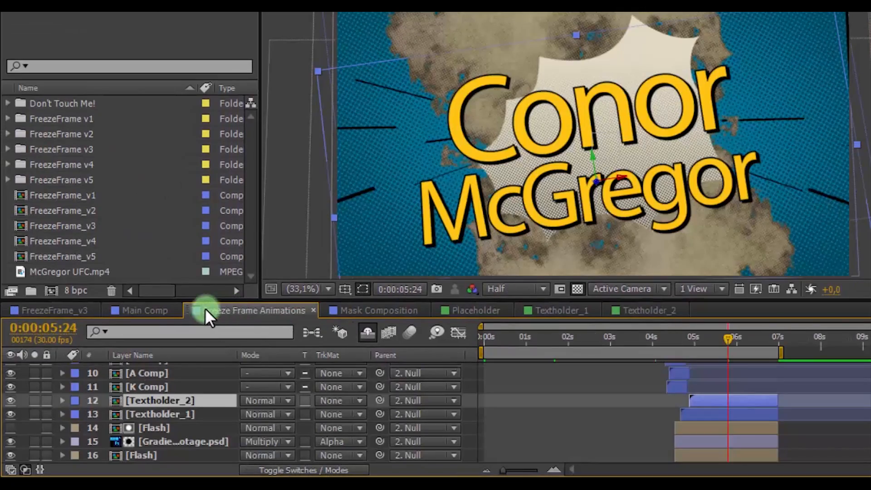
{"action": "left_click", "coordinate": [50, 311]}
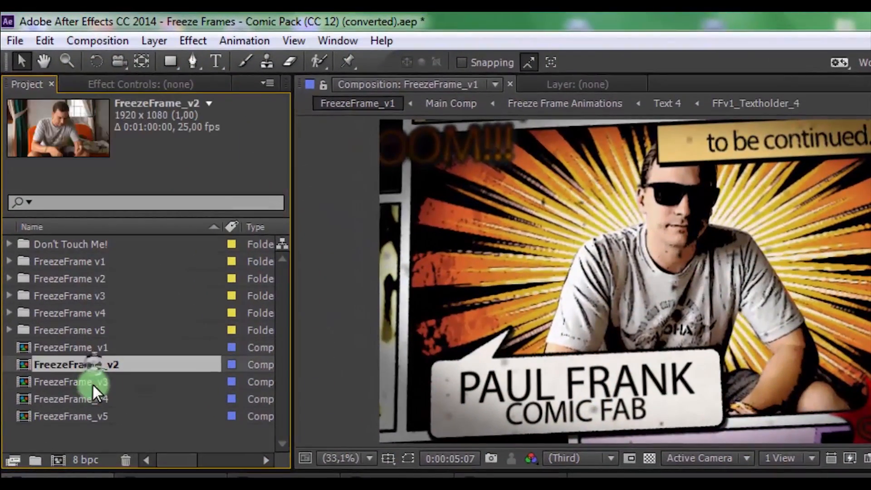
Import the Wolverine JPEG and open FreezeFrame_v5's Main Comp
{"action": "left_click", "coordinate": [76, 416]}
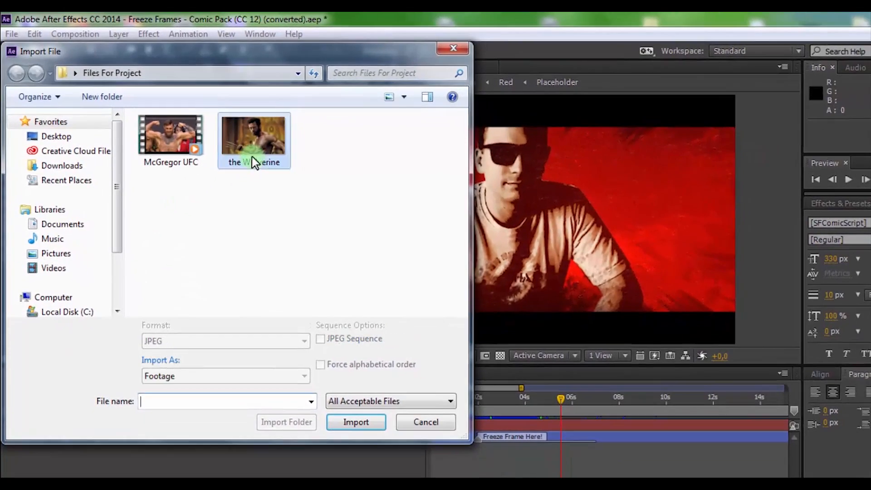
{"action": "left_click", "coordinate": [356, 422]}
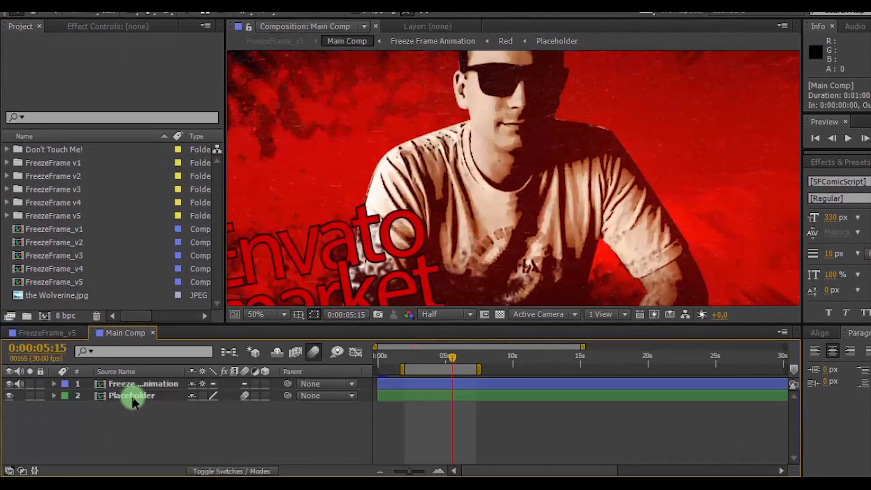
Replace Placeholder.mp4 with the Wolverine JPEG inside the Placeholder composition
{"action": "double_click", "coordinate": [133, 395]}
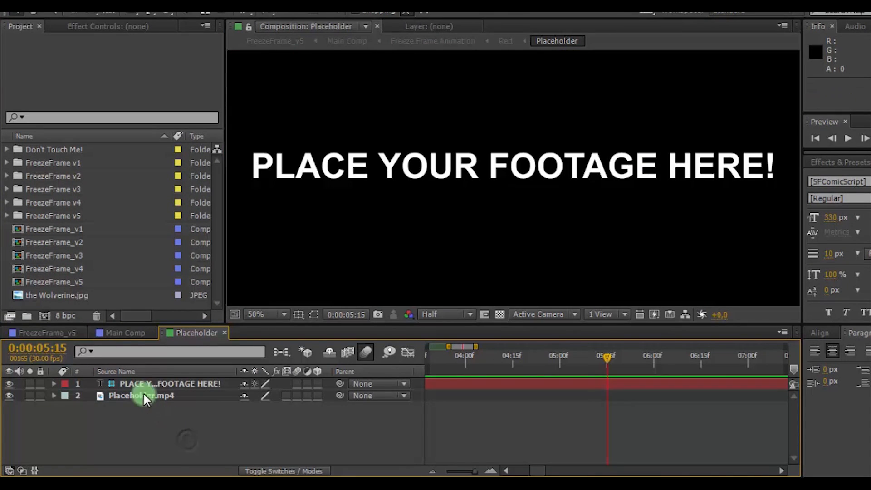
{"action": "left_click", "coordinate": [142, 395]}
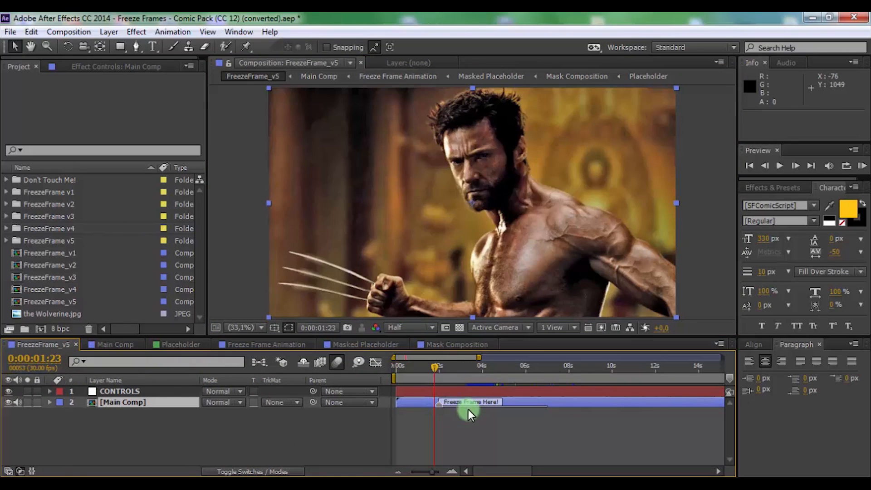
Scrub to the comic effect and trace a Pen-tool mask along Wolverine's head and shoulders
{"action": "left_click_drag", "start_coordinate": [437, 372], "coordinate": [484, 371]}
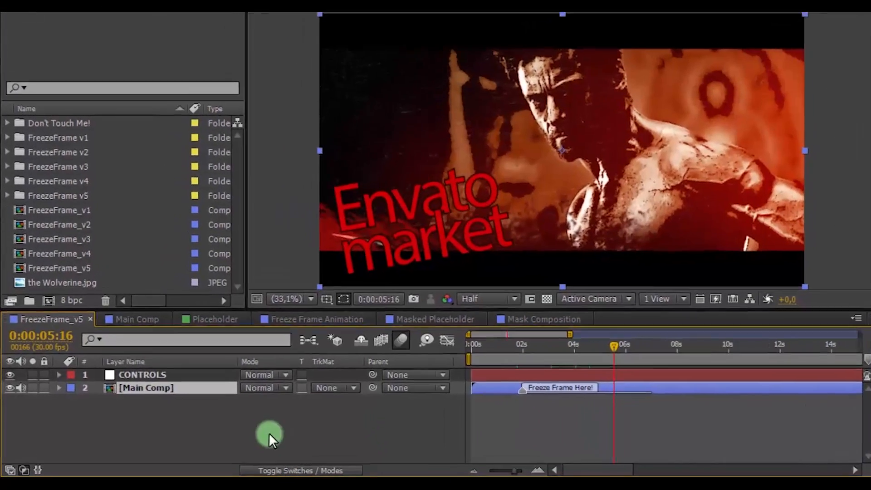
{"action": "left_click", "coordinate": [436, 319]}
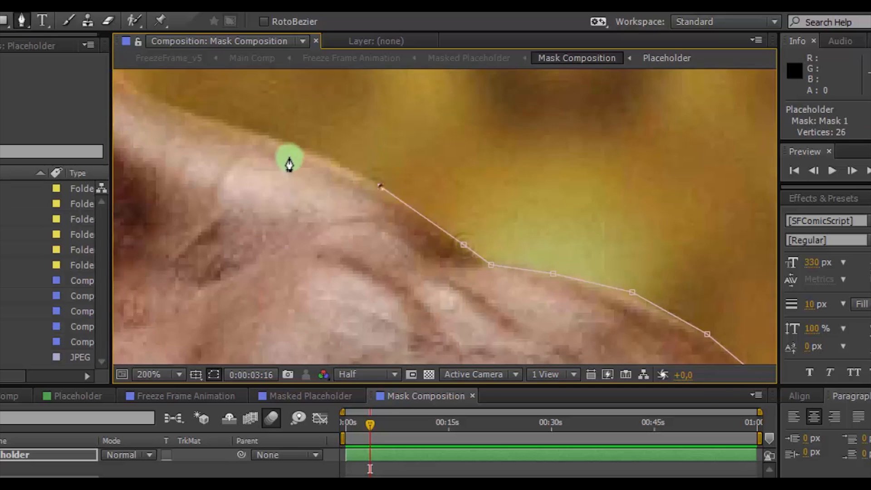
{"action": "left_click", "coordinate": [148, 374]}
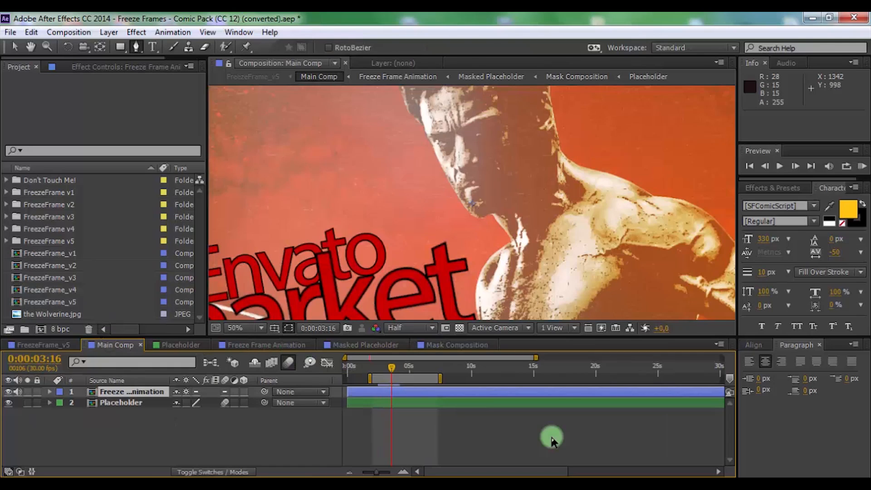
Edit Textholder 2 to read WOLVERINE and return through Freeze Frame Animation to Main Comp
{"action": "left_click", "coordinate": [239, 328]}
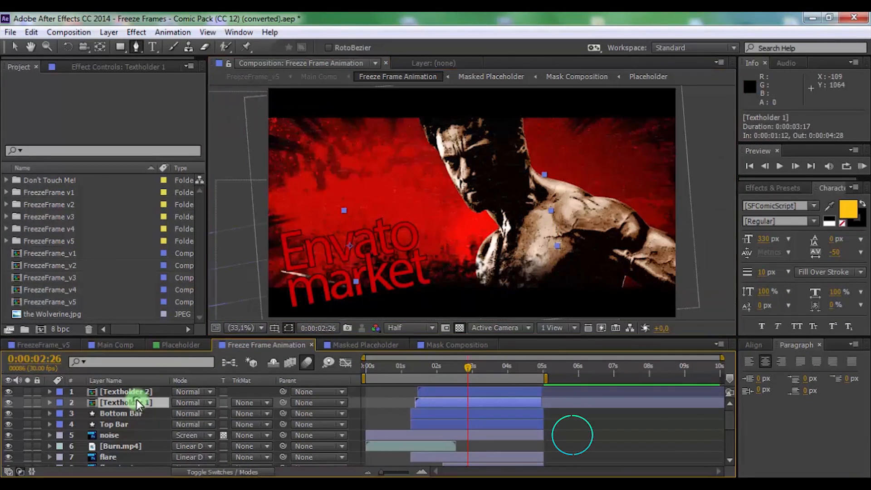
{"action": "double_click", "coordinate": [125, 402]}
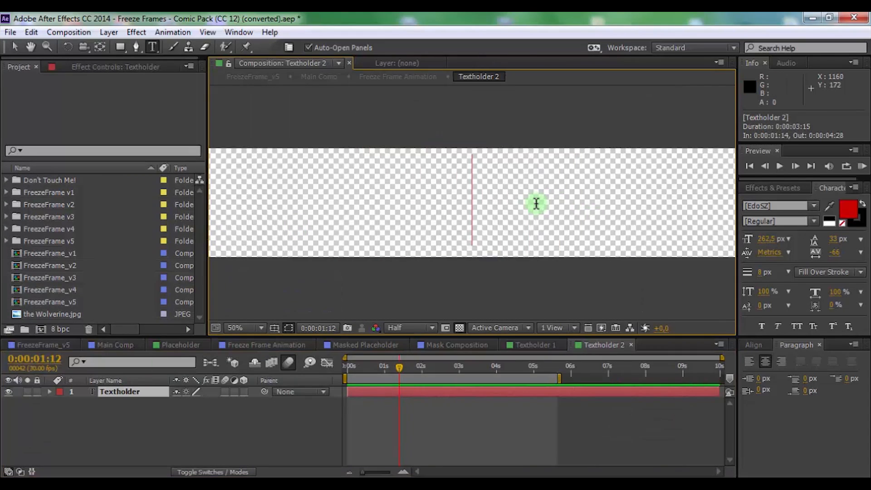
{"action": "type", "text": "WOLVERINE"}
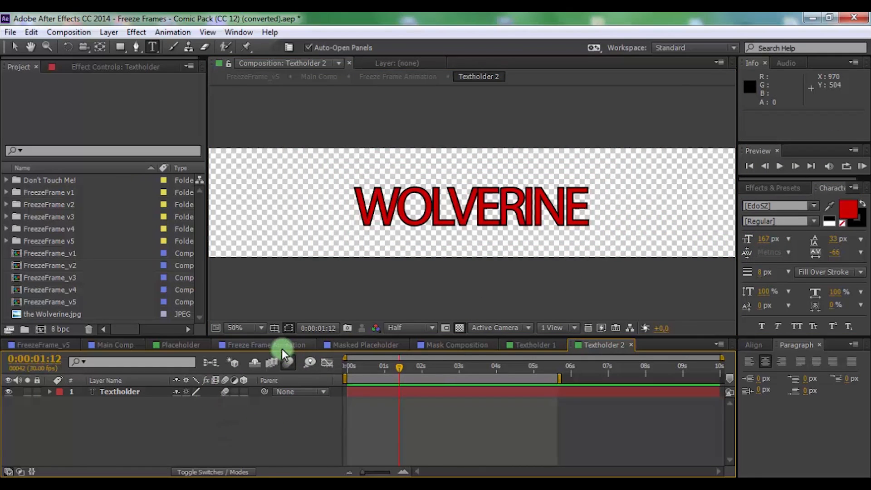
{"action": "left_click", "coordinate": [264, 345]}
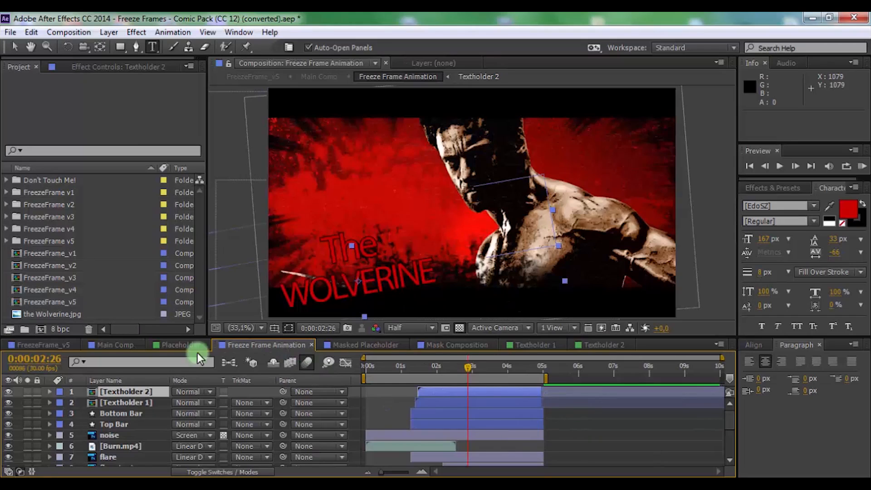
{"action": "left_click", "coordinate": [116, 345]}
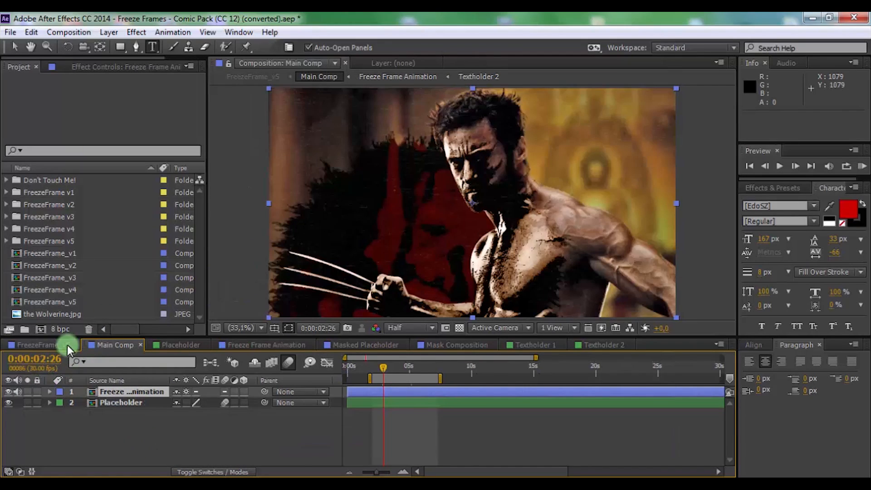
In FreezeFrame_v5's CONTROLS, set Color 1 to an orange hue and confirm it
{"action": "left_click", "coordinate": [36, 345]}
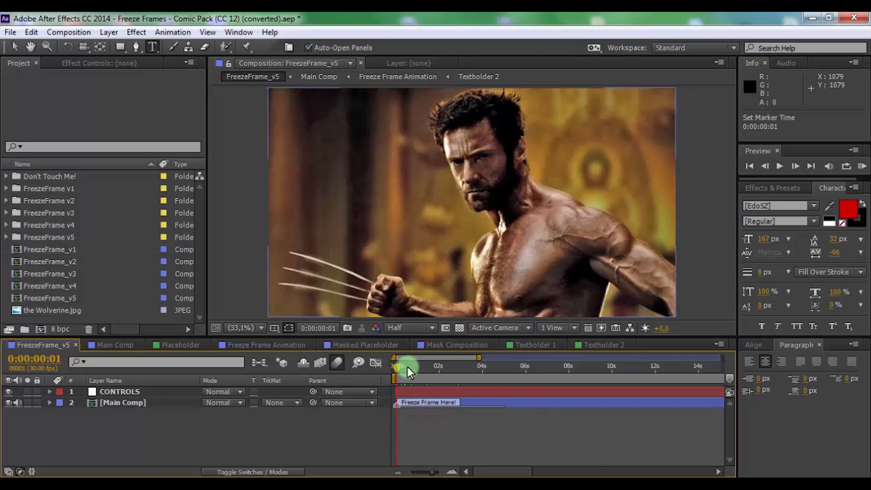
{"action": "left_click_drag", "start_coordinate": [398, 370], "coordinate": [447, 371]}
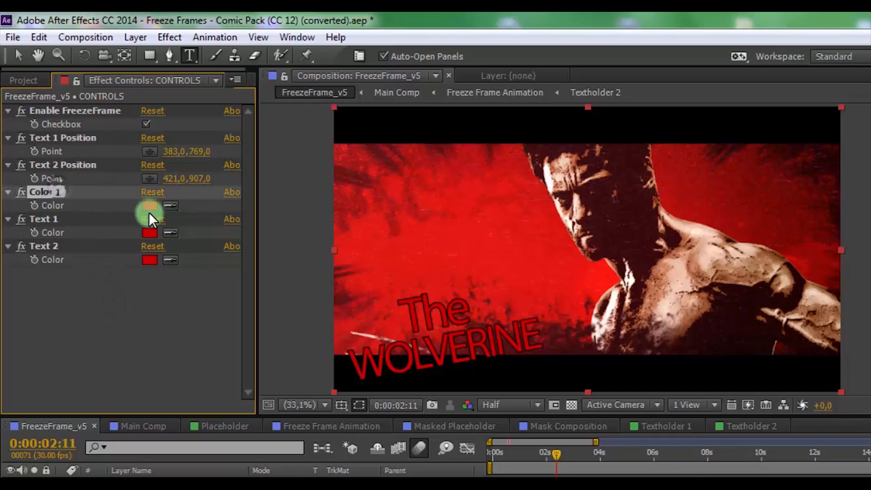
{"action": "left_click", "coordinate": [149, 205]}
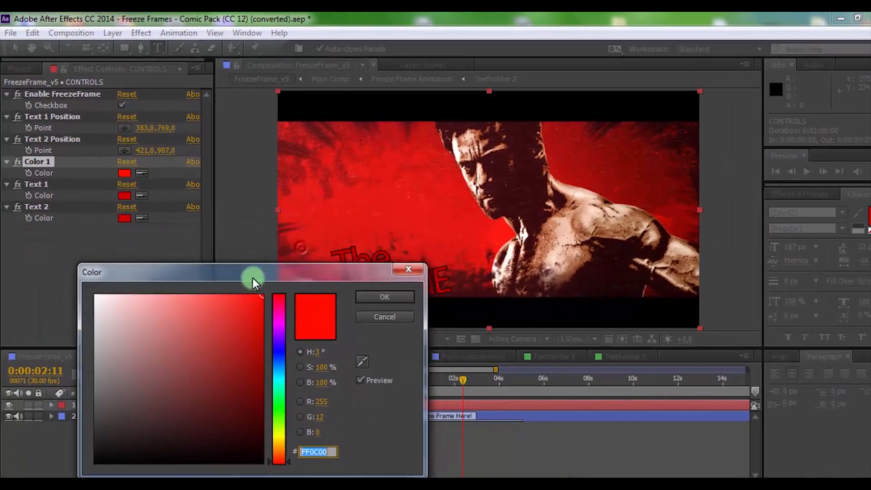
{"action": "left_click_drag", "start_coordinate": [255, 281], "coordinate": [271, 292]}
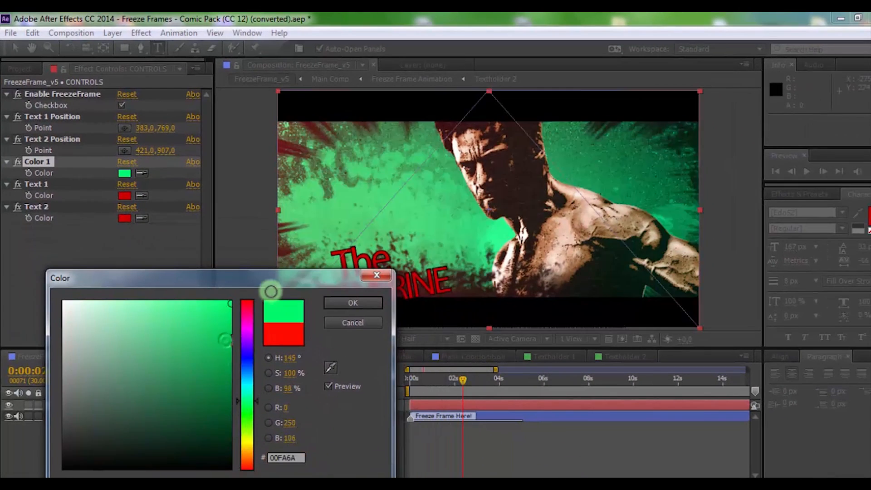
{"action": "left_click", "coordinate": [352, 303]}
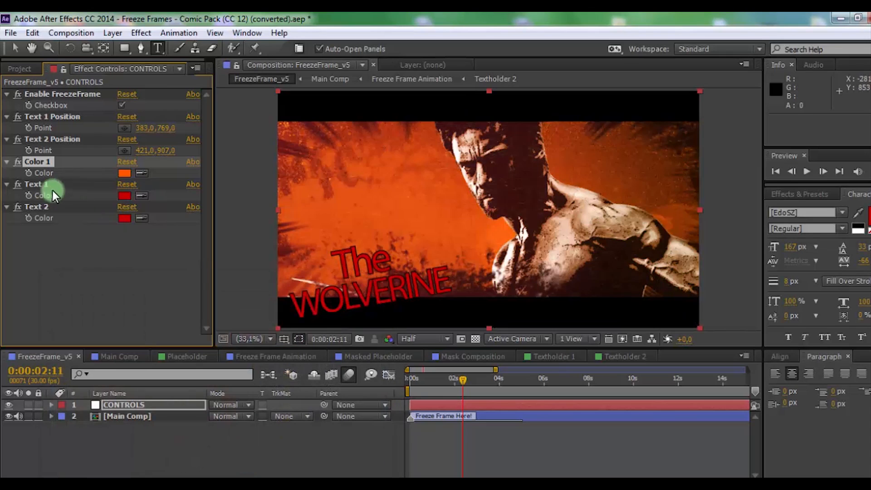
{"action": "left_click", "coordinate": [124, 195]}
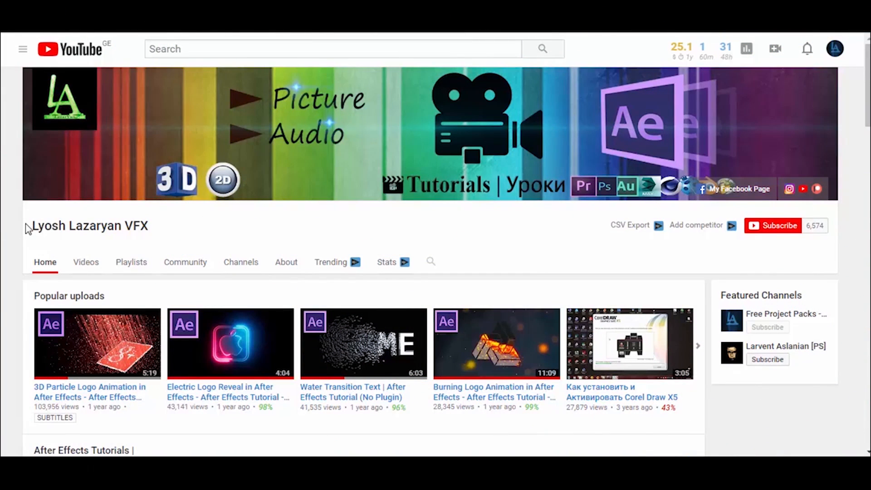
Subscribe to the tutorial channel and set its notifications to All, saving the choice
{"action": "double_click", "coordinate": [90, 226]}
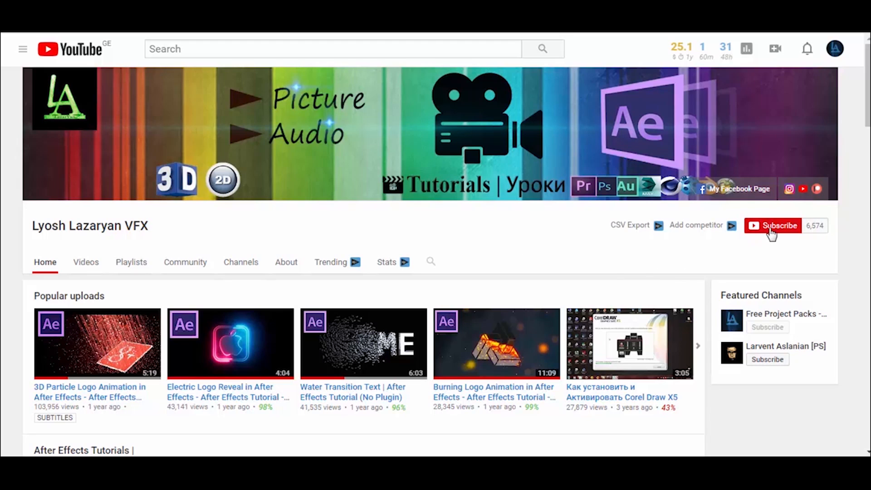
{"action": "left_click", "coordinate": [773, 226]}
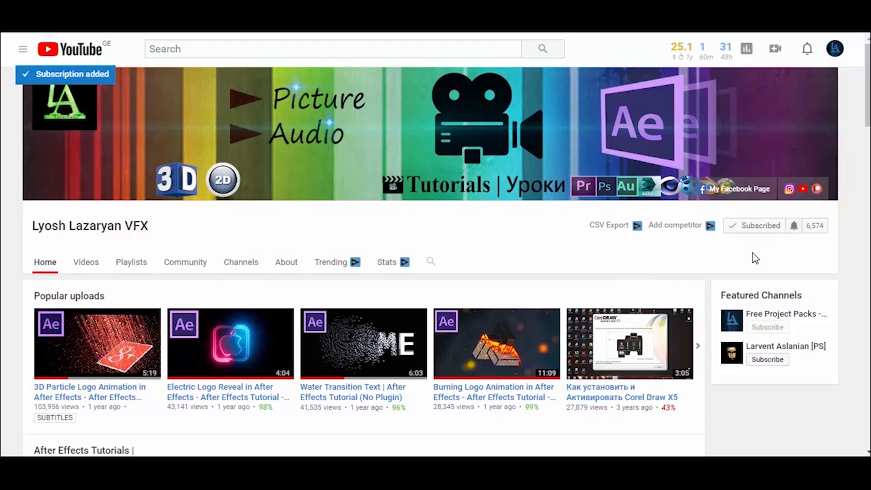
{"action": "left_click", "coordinate": [794, 226]}
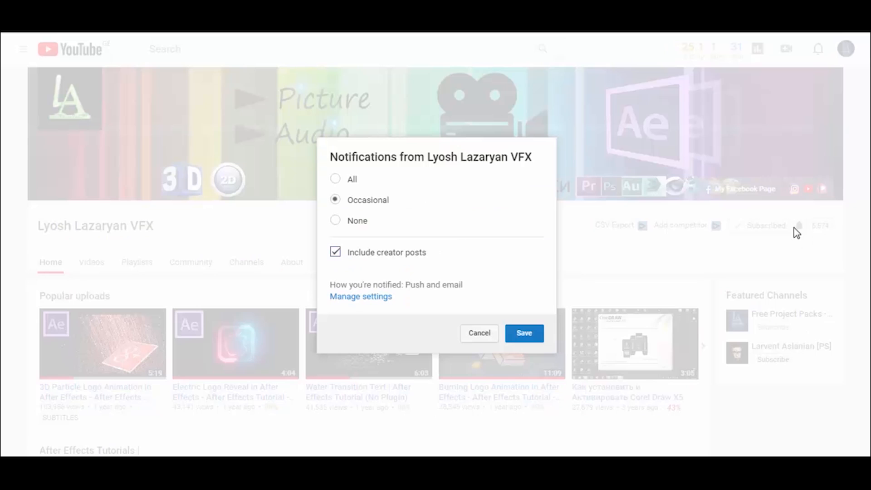
{"action": "left_click", "coordinate": [335, 179]}
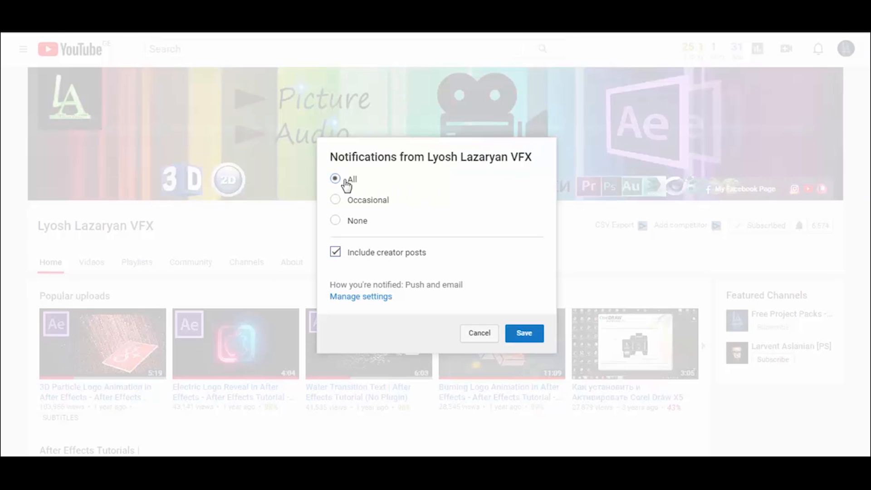
{"action": "left_click", "coordinate": [523, 333]}
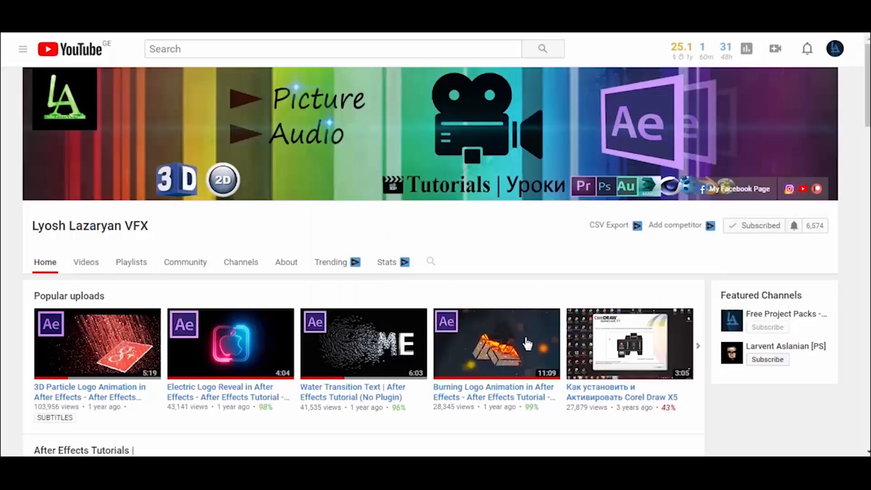